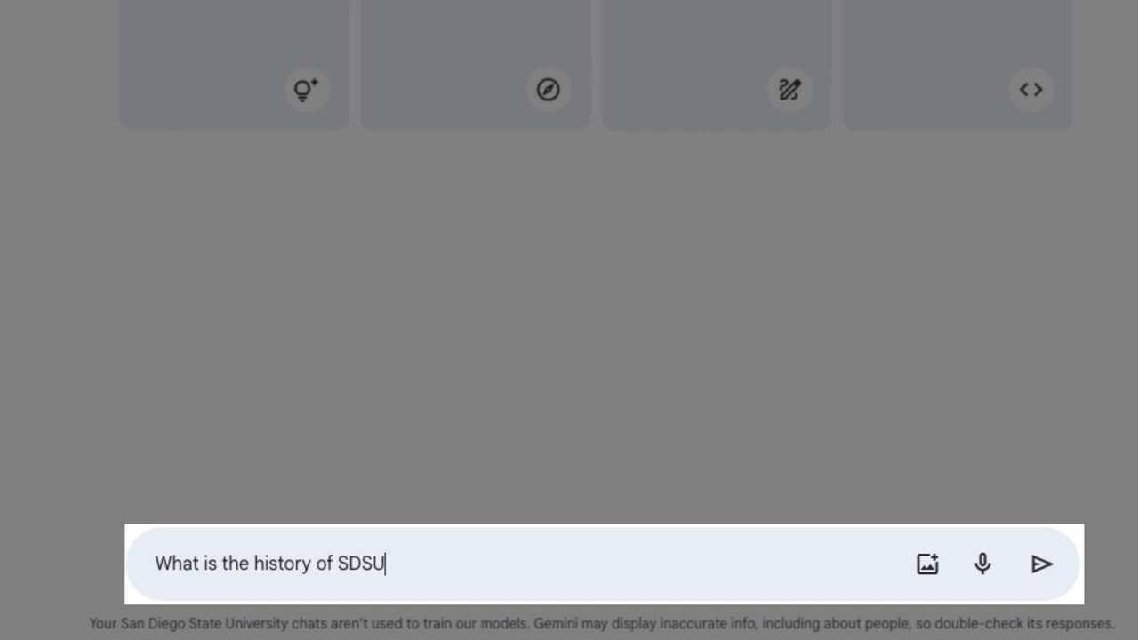
# Submit the question 'What is the history of SDSU'
pyautogui.click(1042, 564)
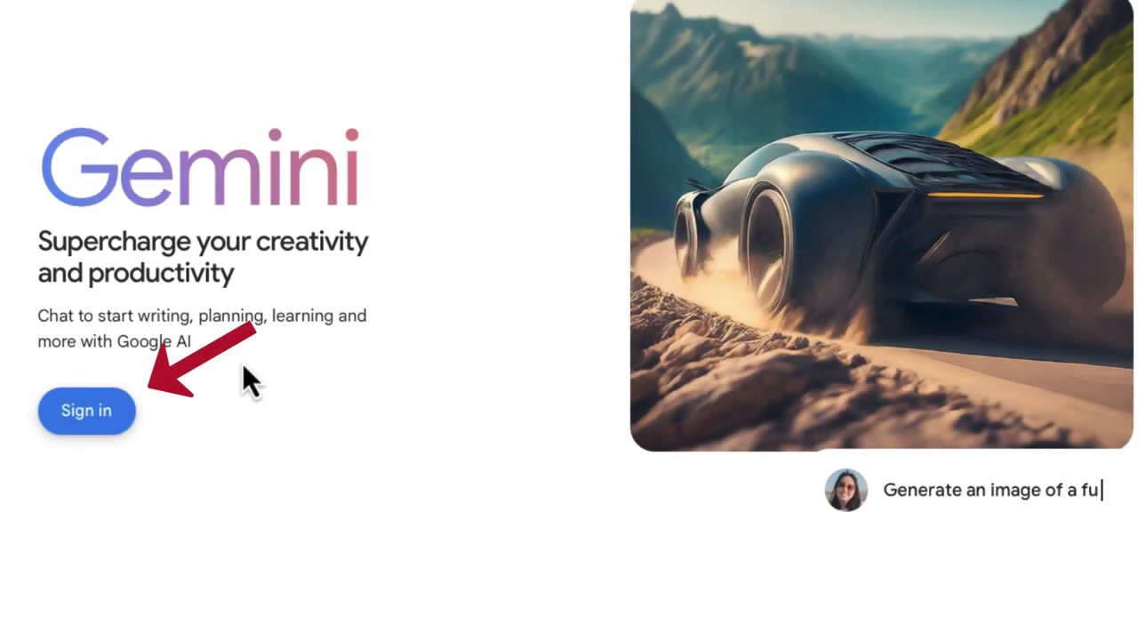
# Sign in with the sdsu.edu Google account and view the data-protection notice
pyautogui.click(85, 411)
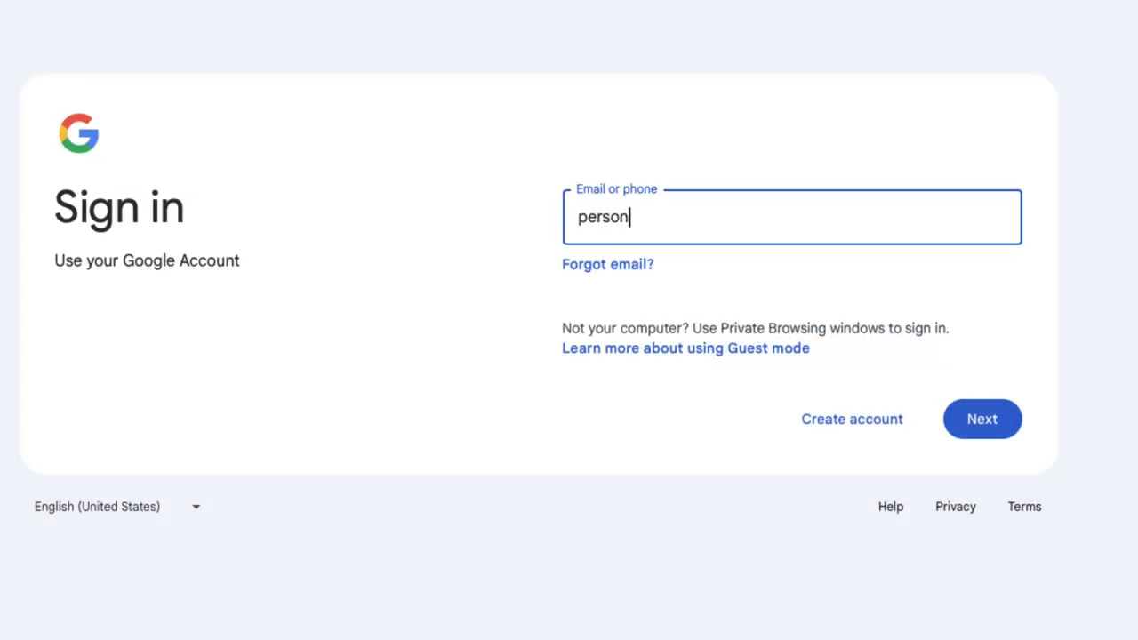
pyautogui.write('@sdsu.edu')
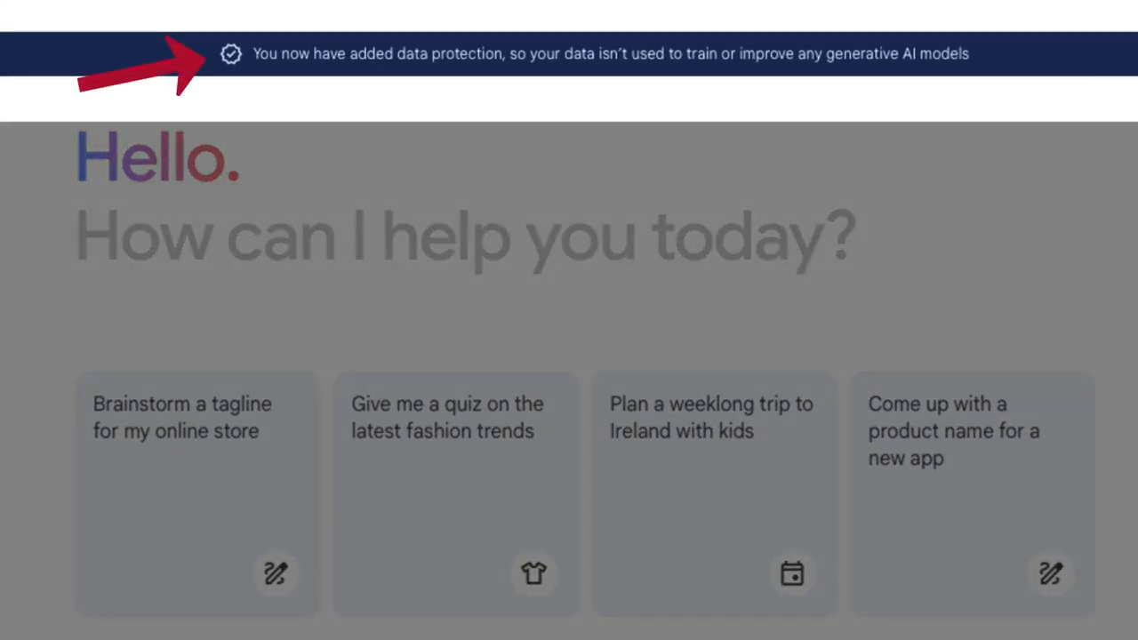
pyautogui.scroll(-3)
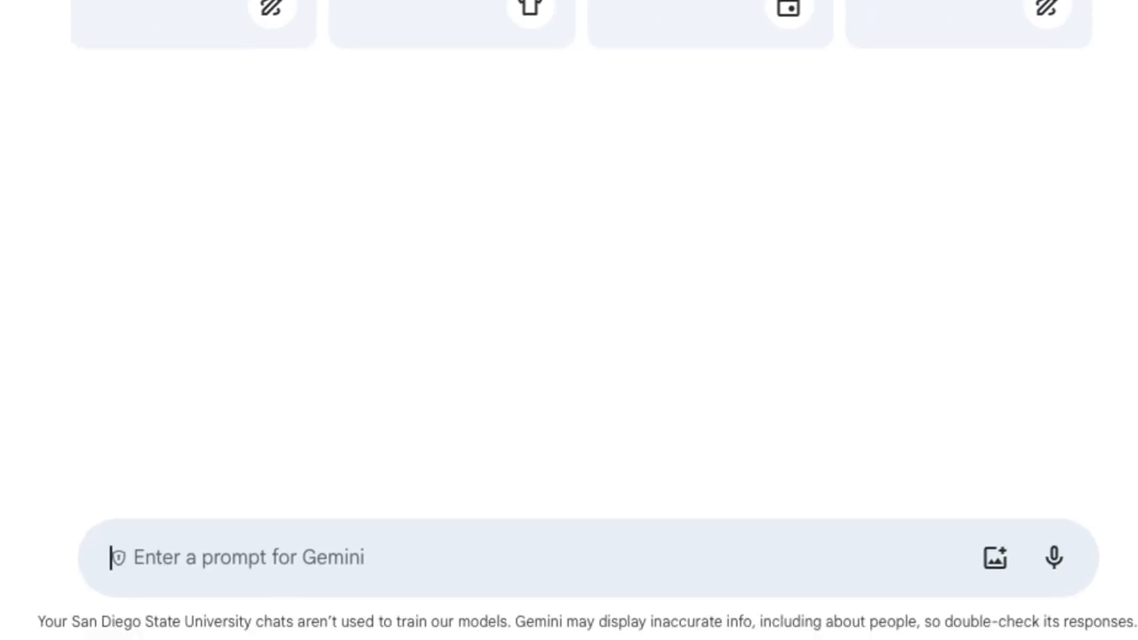
# Request code for a fall themed website template
pyautogui.write('create code for a fall themed website template')
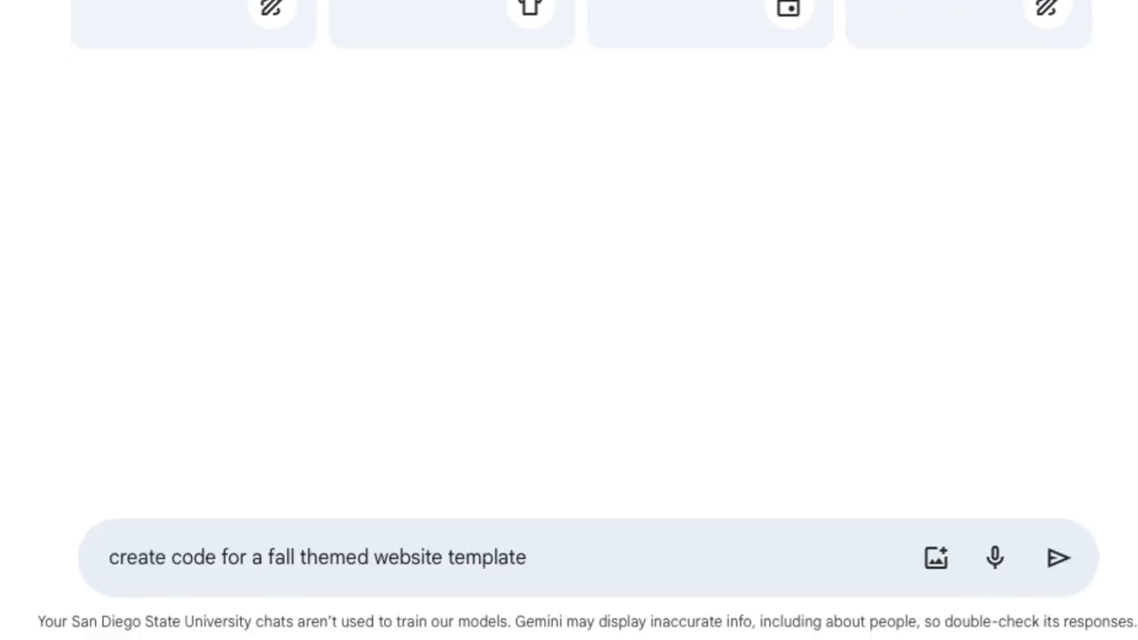
pyautogui.click(1060, 559)
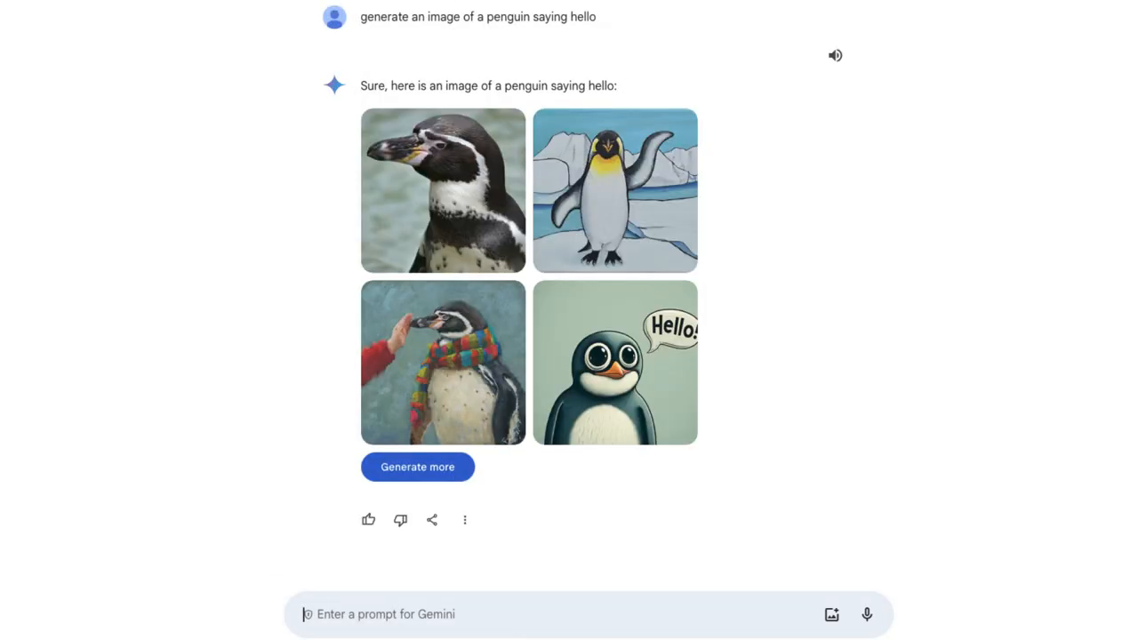
# Request a 10-question organic chemistry quiz and scroll through the generated questions
pyautogui.write('give me a 10 question quiz on organic chemistry')
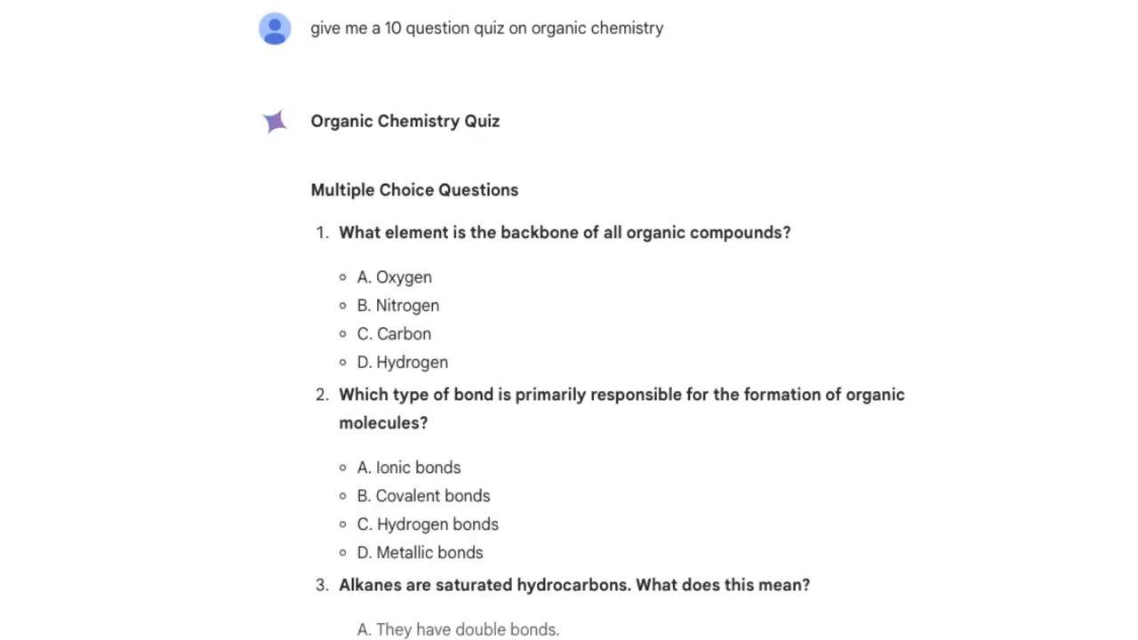
pyautogui.scroll(-3)
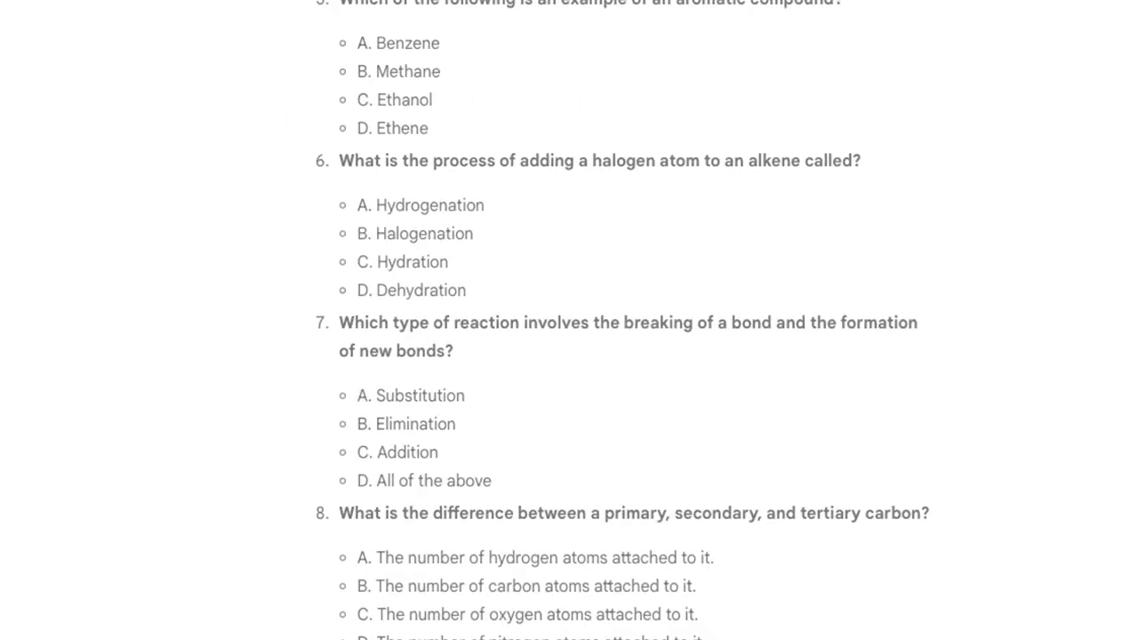